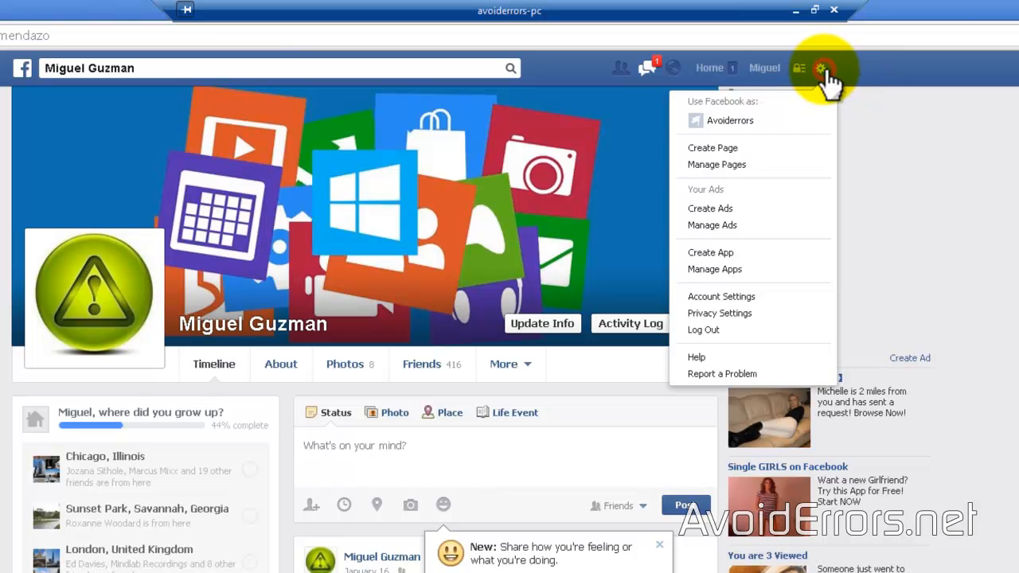
mouse_move(804, 131)
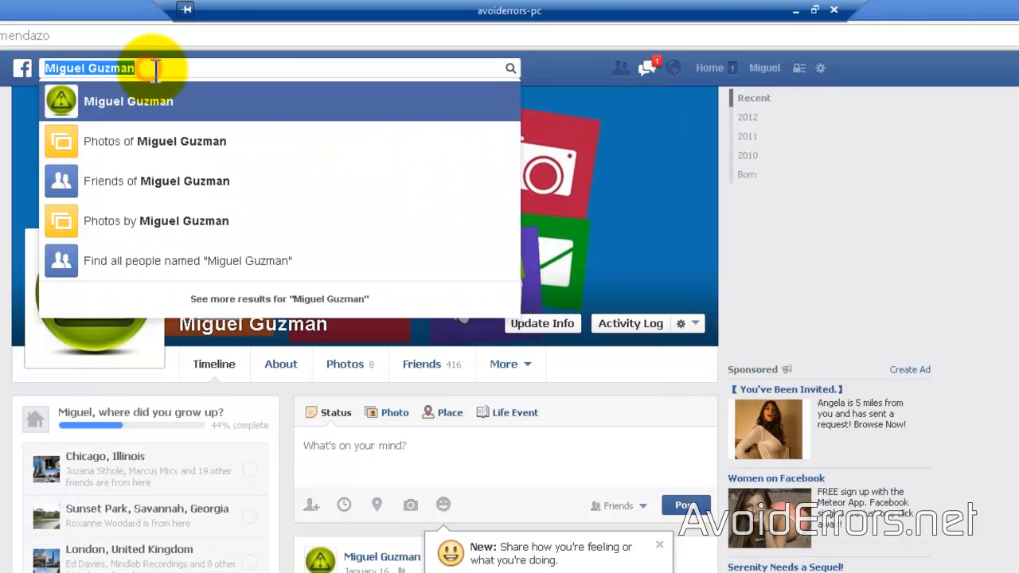
- Find the Cueler YouTube app by searching 'cueler'
text(cueler)
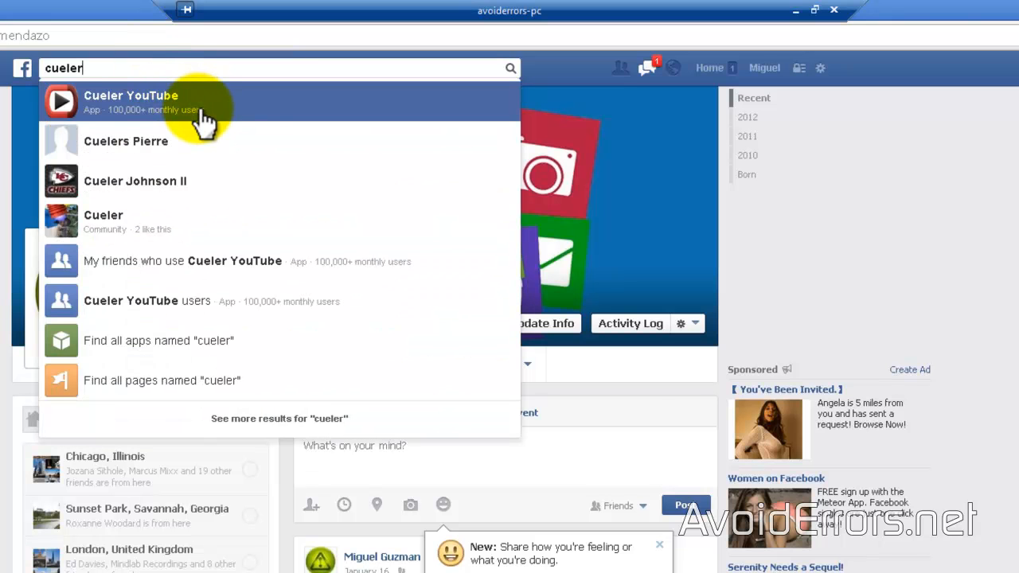
mouse_move(206, 115)
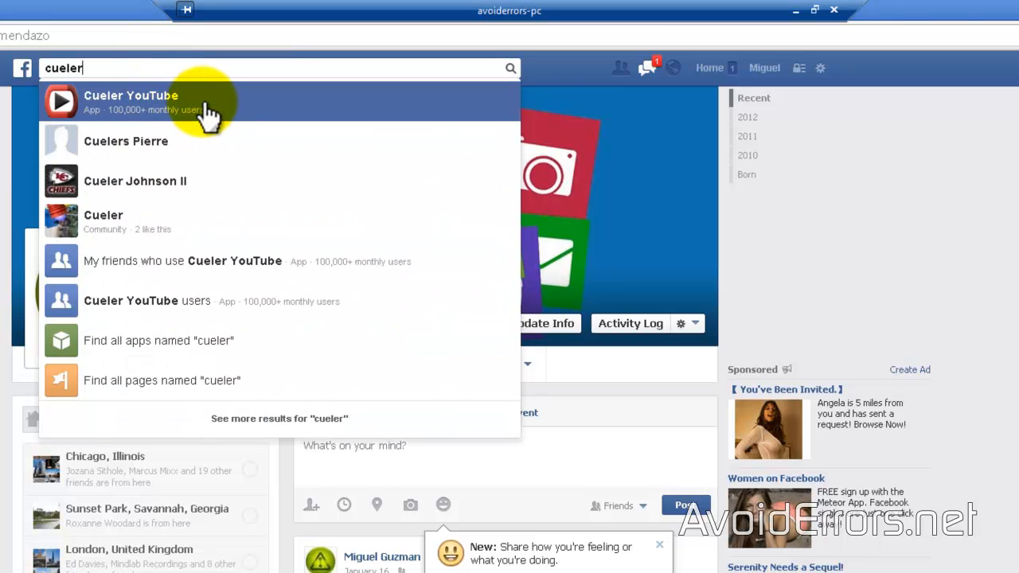
click(135, 102)
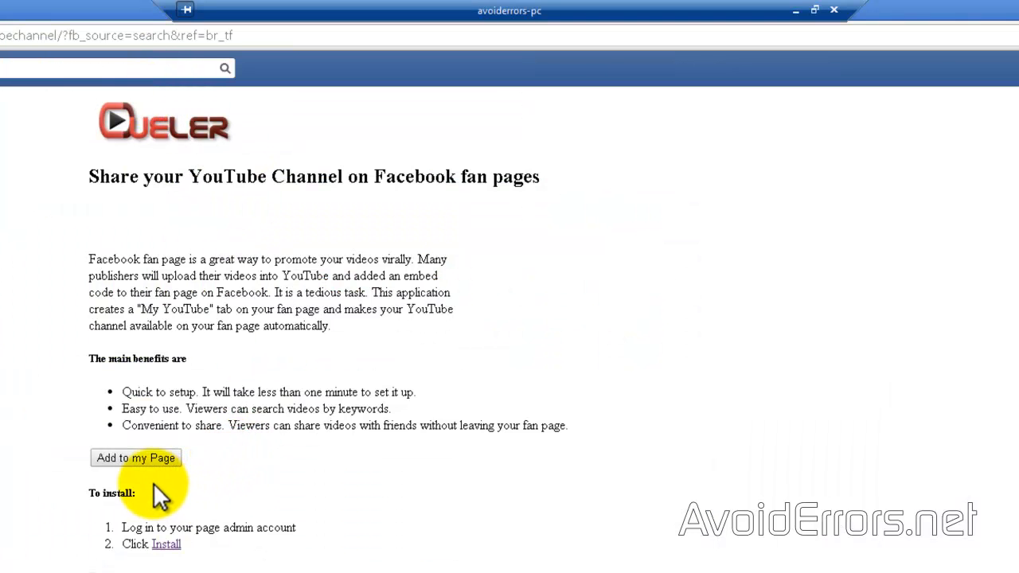
- Add Cueler YouTube to the Avoiderrors page so it gains a YouTube Videos tab
click(135, 459)
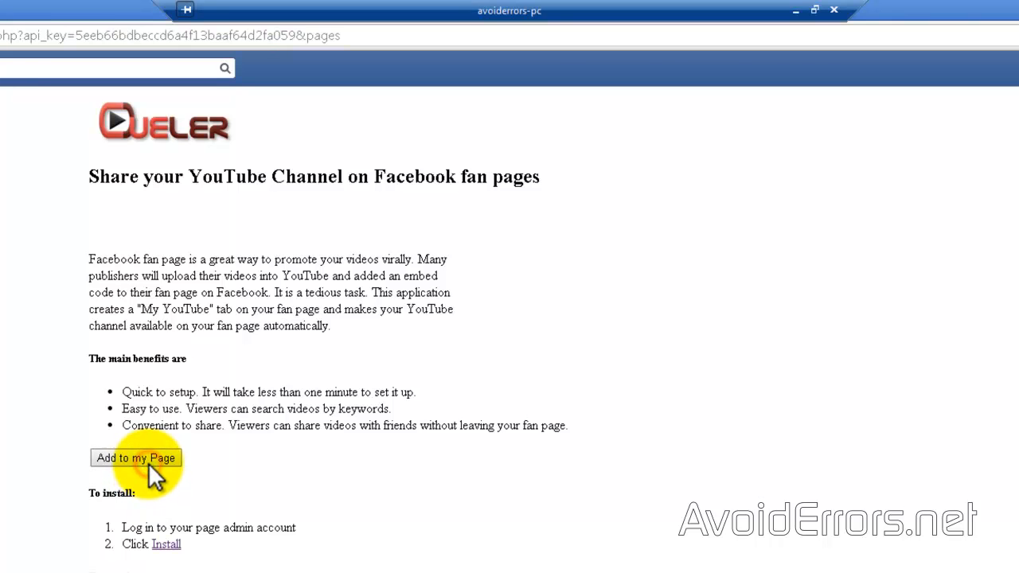
click(135, 459)
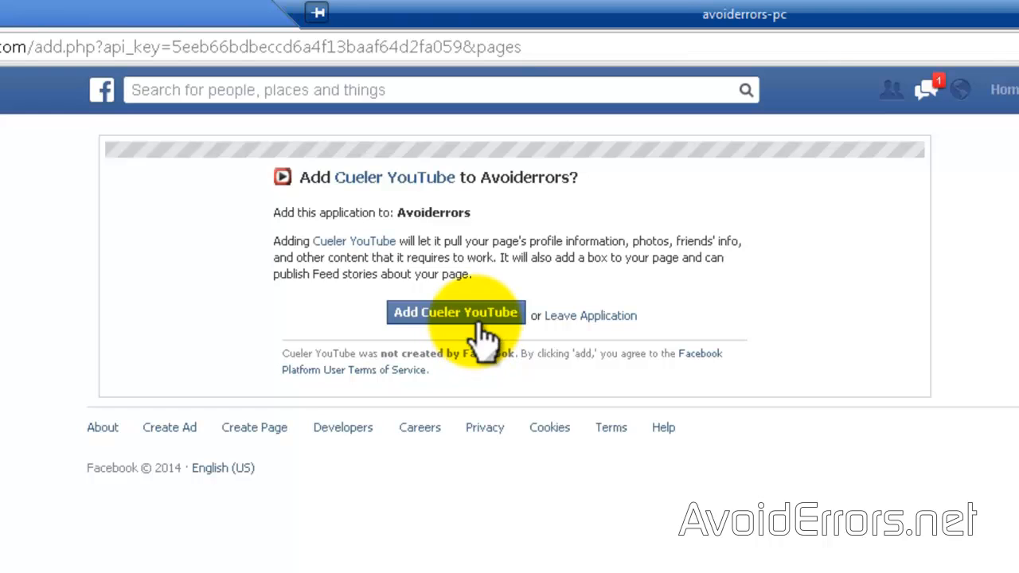
click(455, 312)
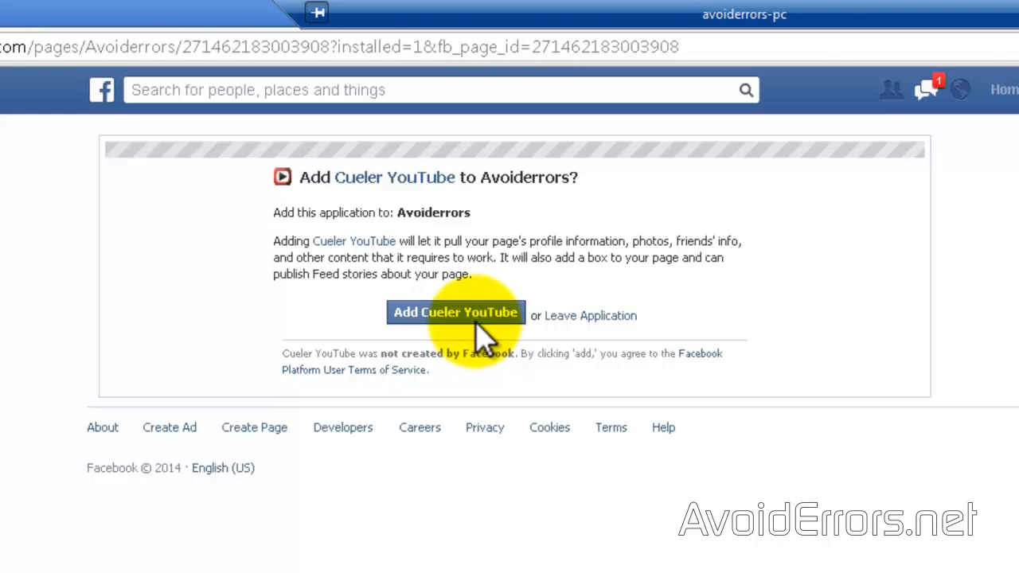
click(455, 312)
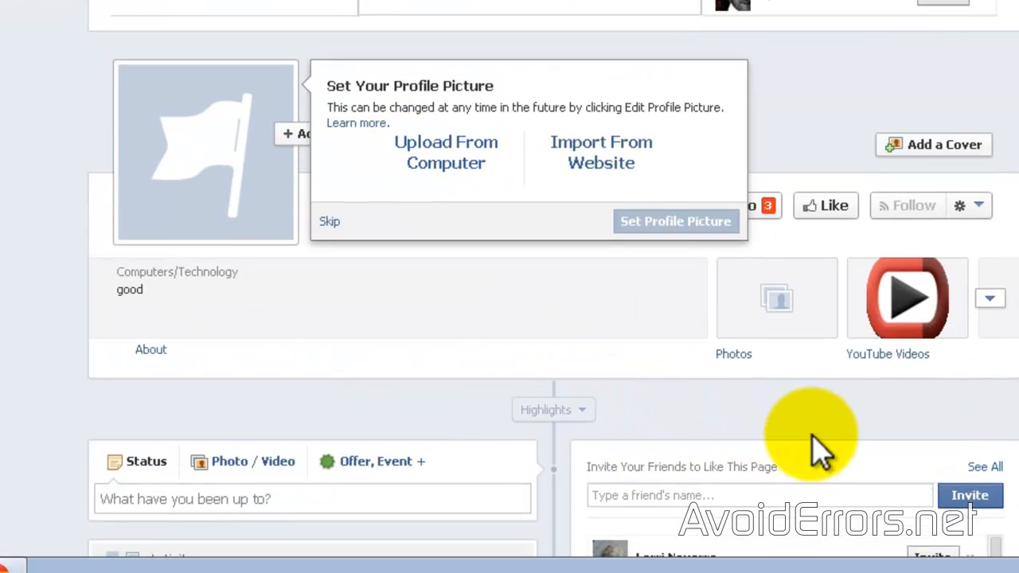
mouse_move(911, 430)
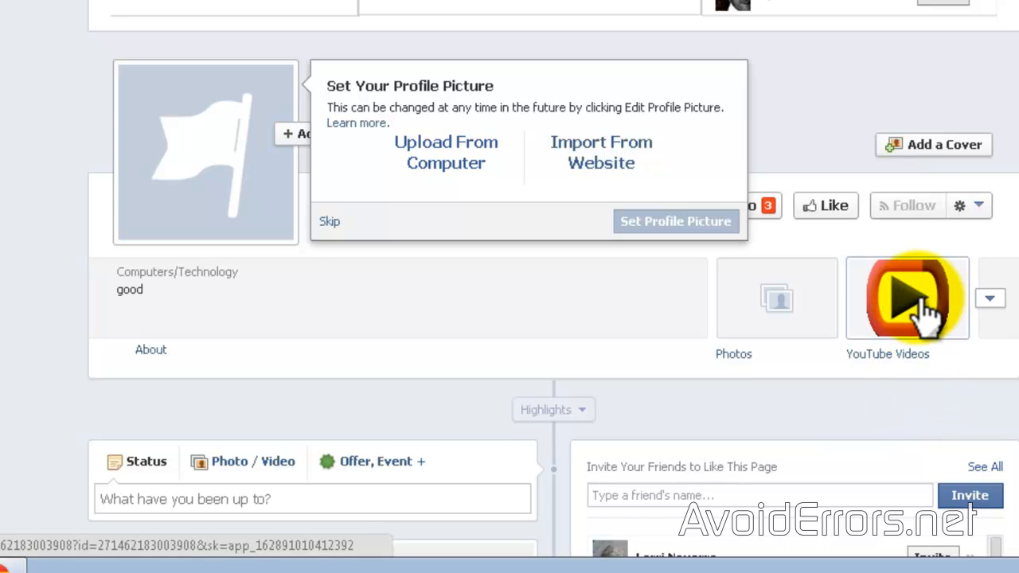
- Reach the Cueler channel settings form from the Avoiderrors page's YouTube Videos tab
click(328, 221)
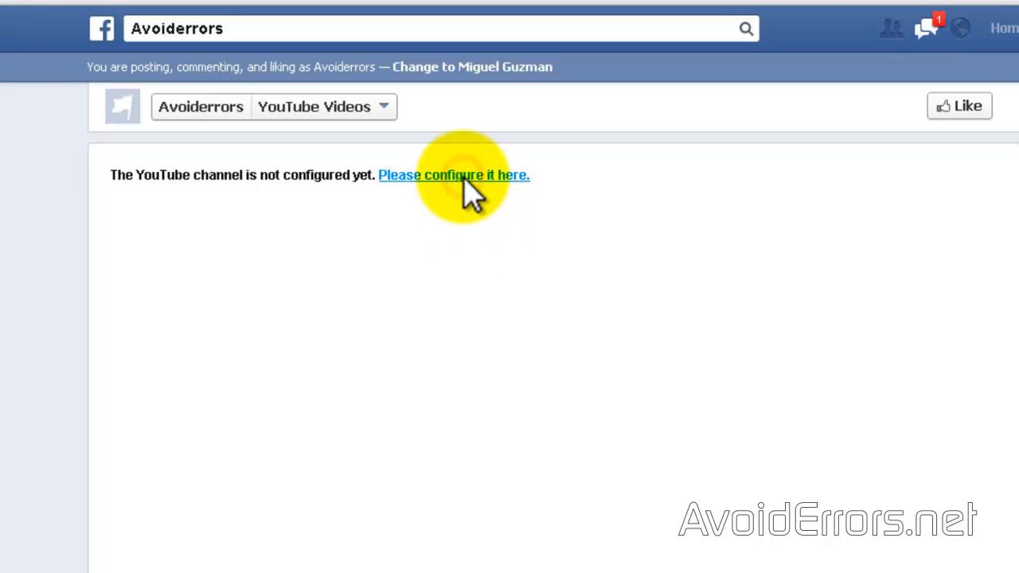
click(459, 173)
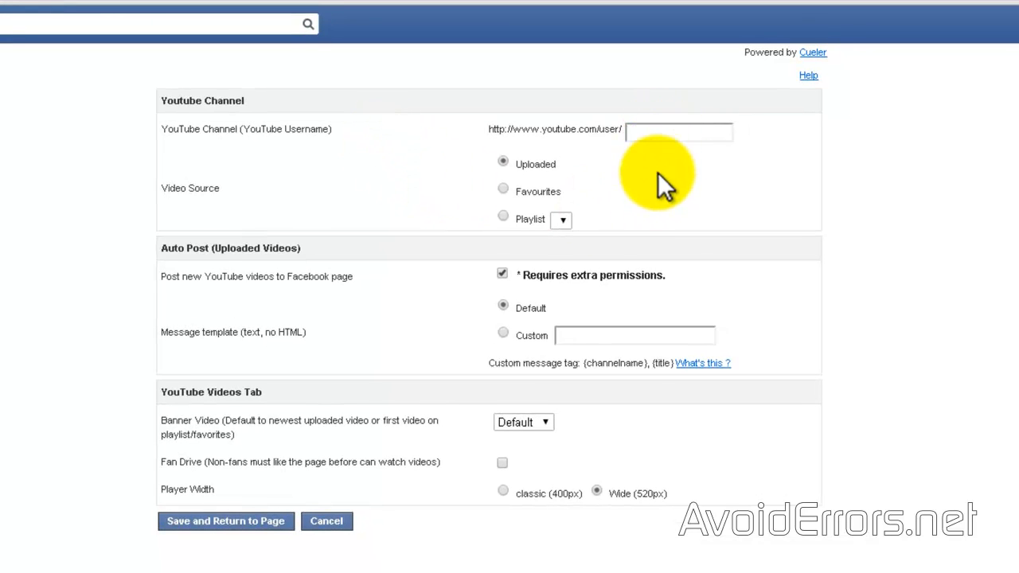
- Enter 'avoiderrors' as the YouTube channel username, keeping uploaded videos as source
text(avoiderrors)
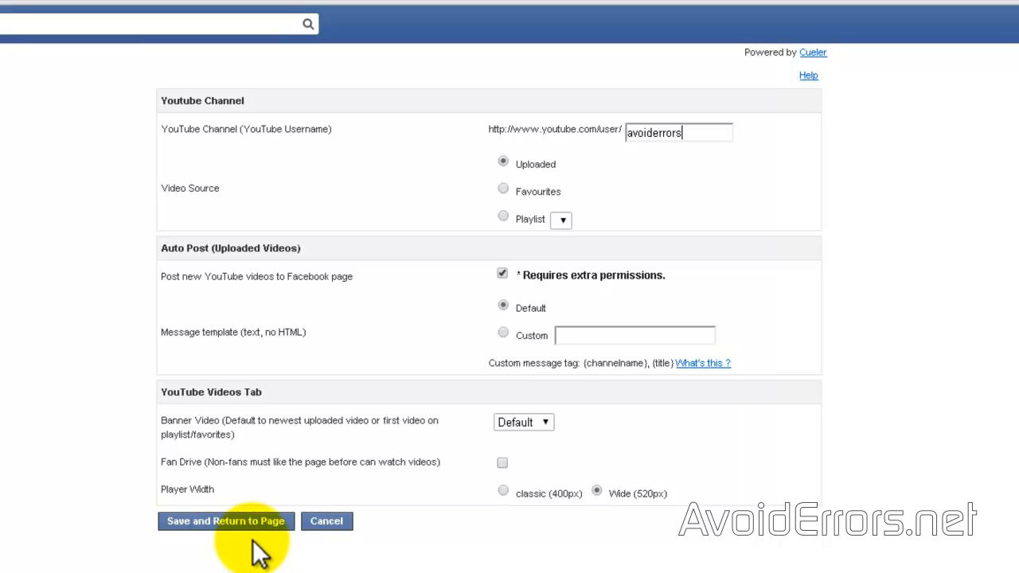
mouse_move(284, 545)
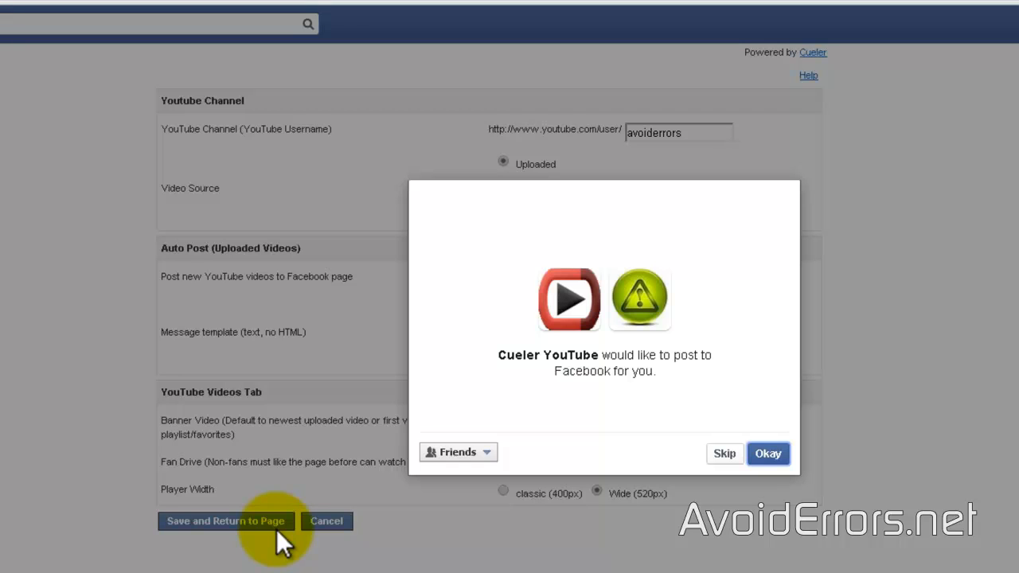
mouse_move(801, 570)
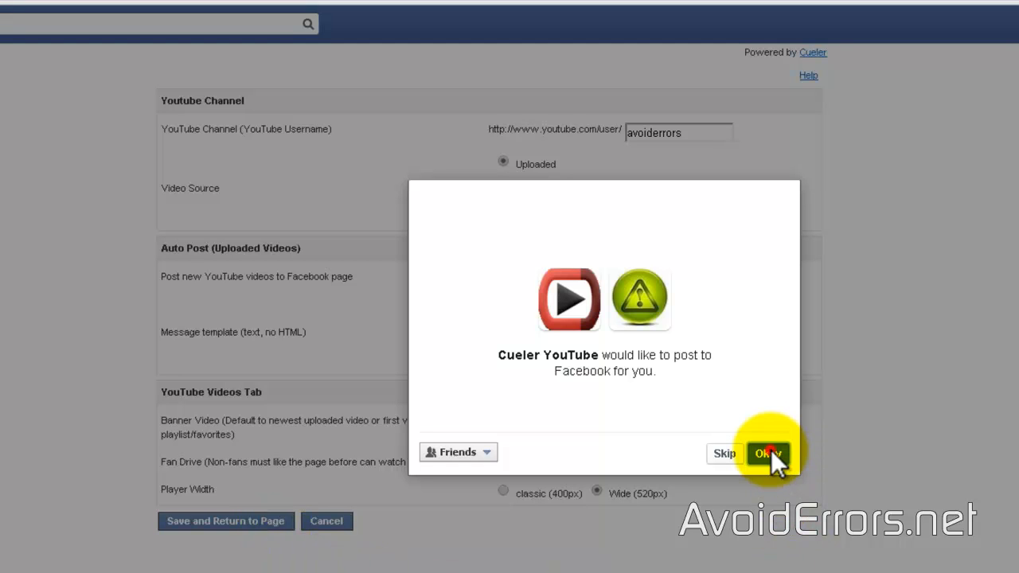
- Grant Cueler YouTube permission to post to Facebook and manage the pages
click(767, 452)
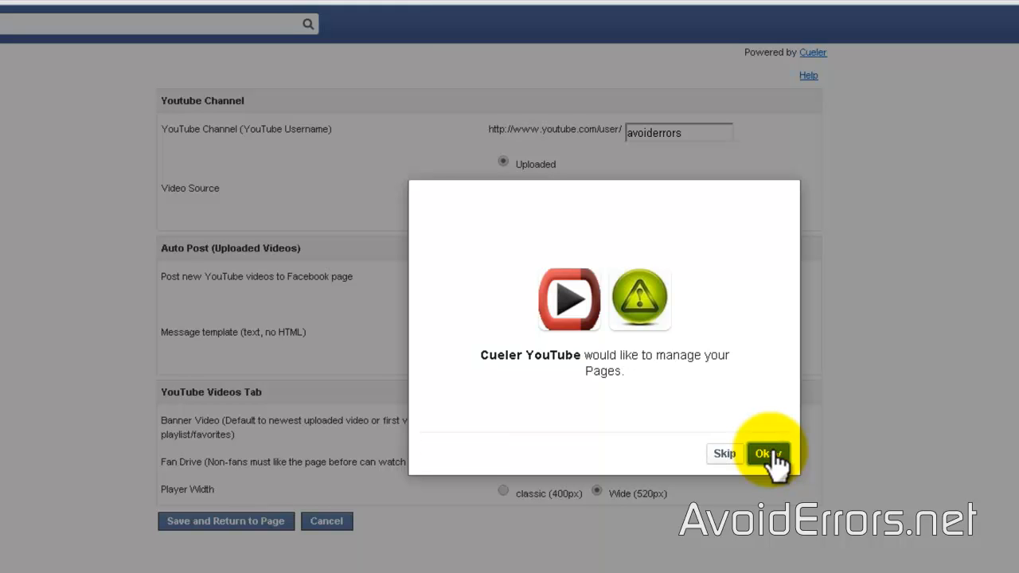
click(767, 452)
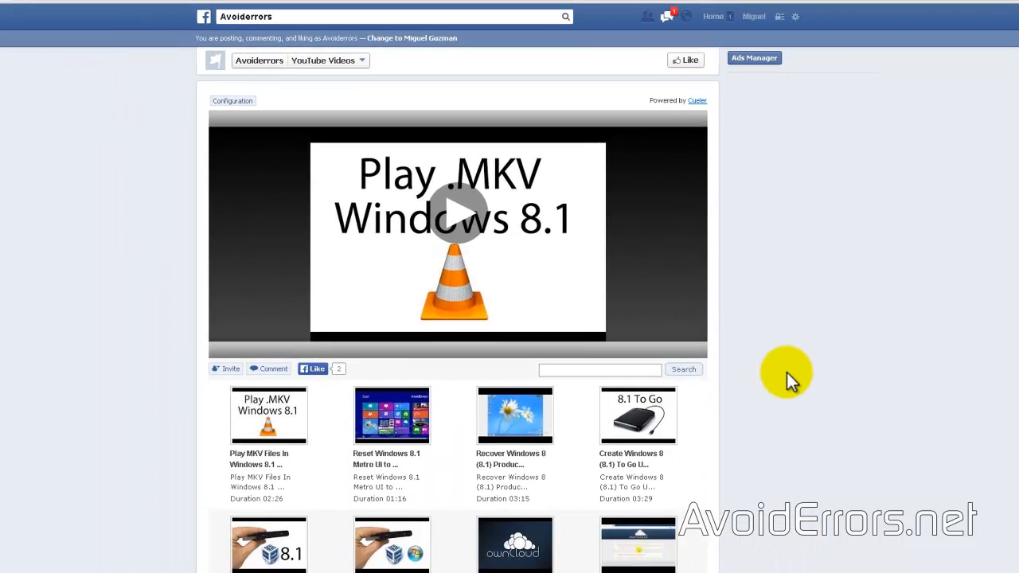
scroll(down, 3)
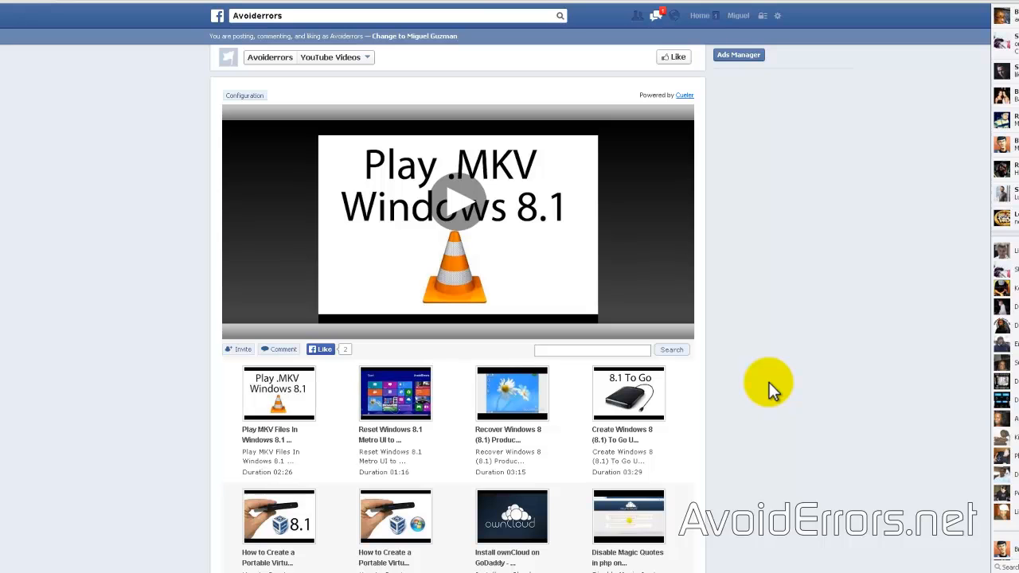
scroll(down, 3)
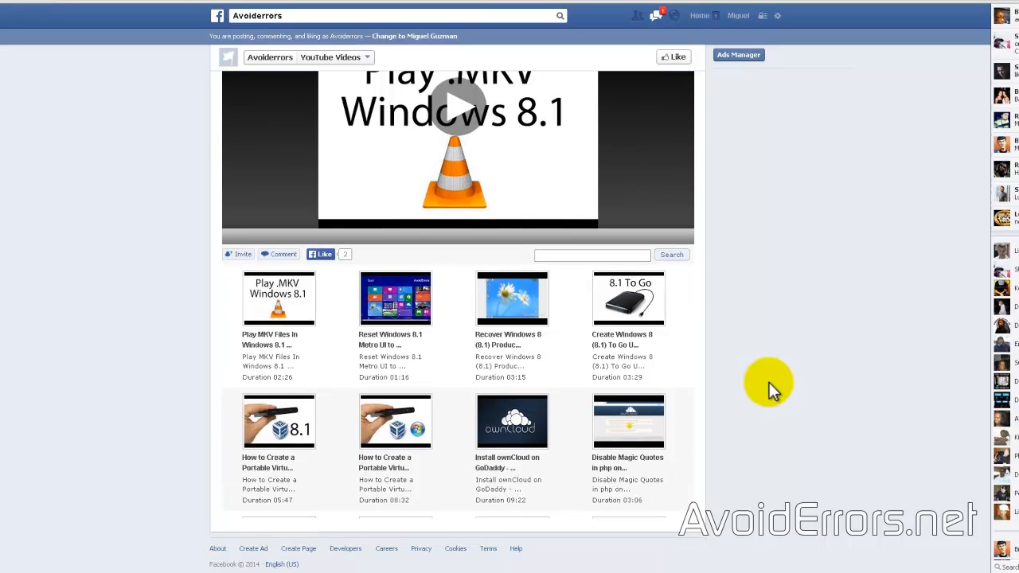